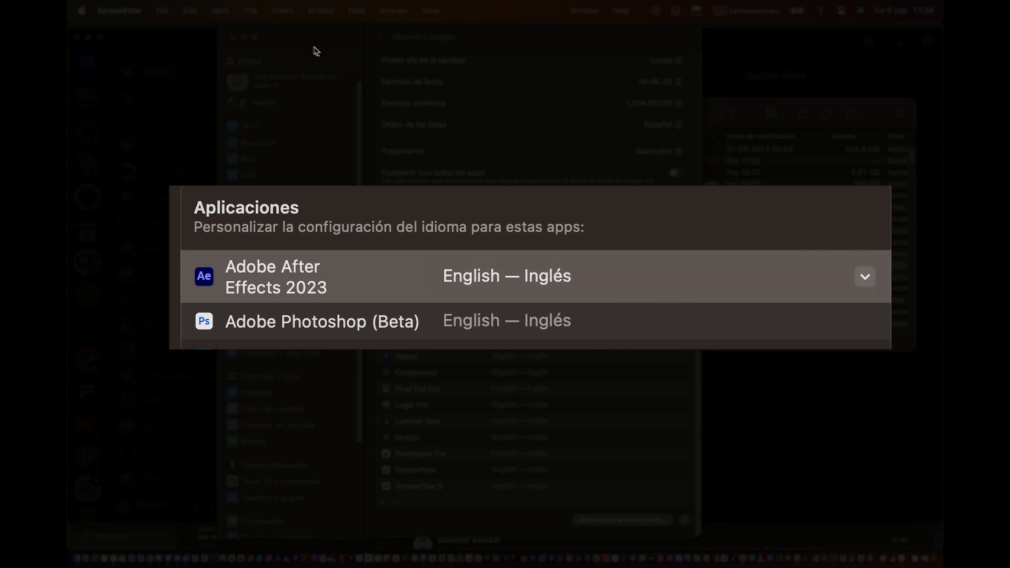
- Launch Adobe After Effects 2023 from Applications; it loads with Spanish menus
click(471, 275)
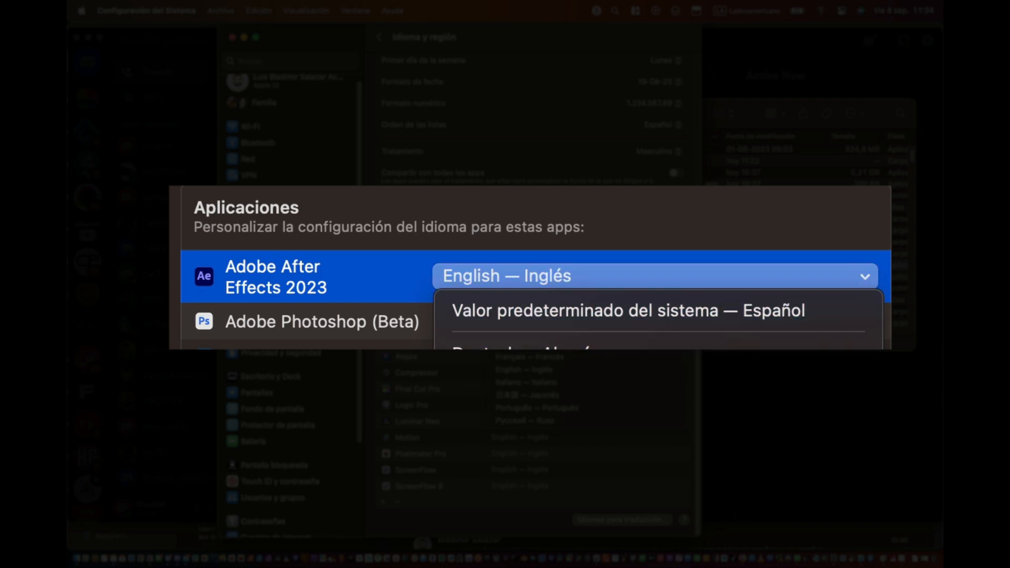
mouse_move(547, 369)
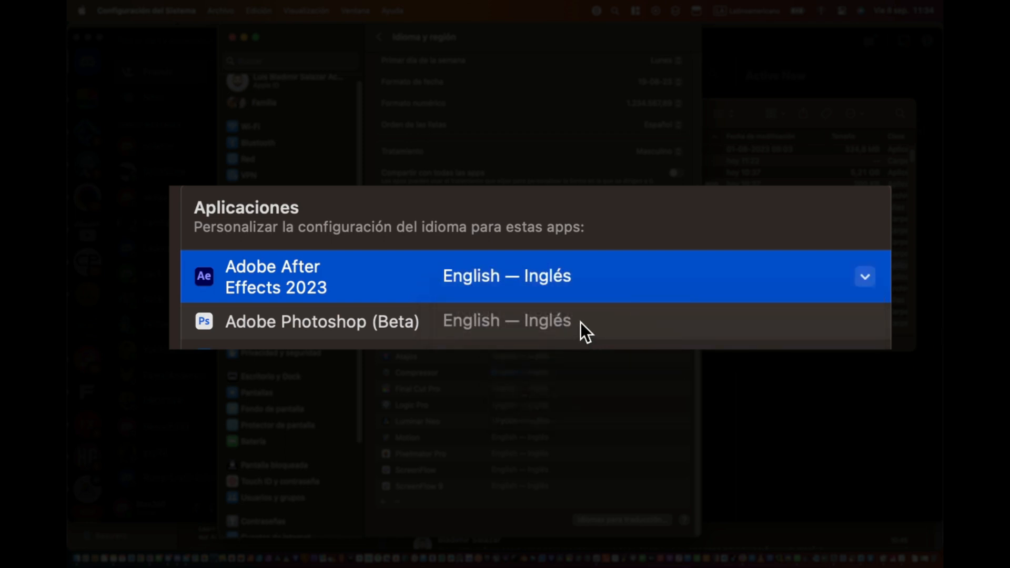
mouse_move(625, 421)
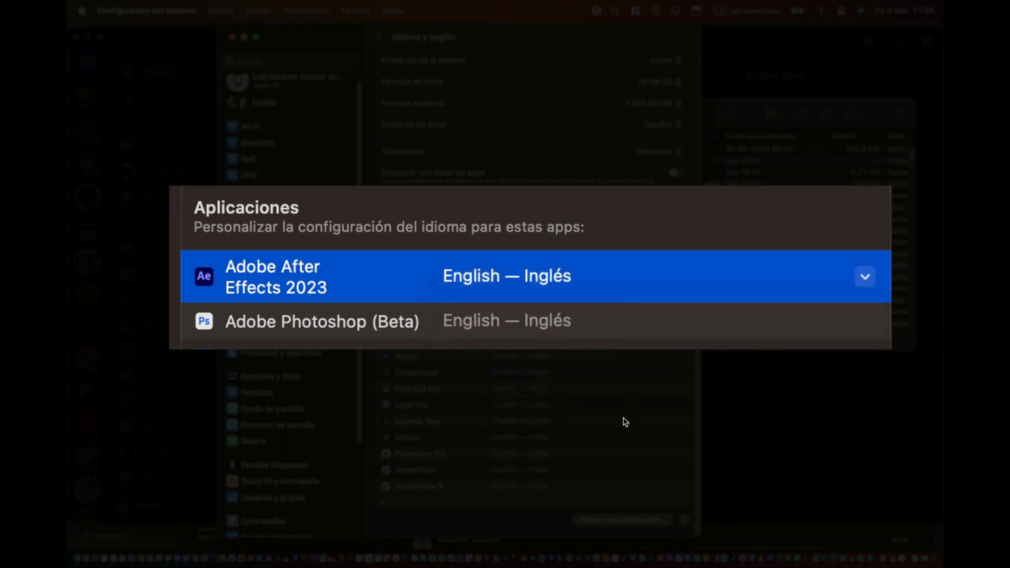
mouse_move(231, 38)
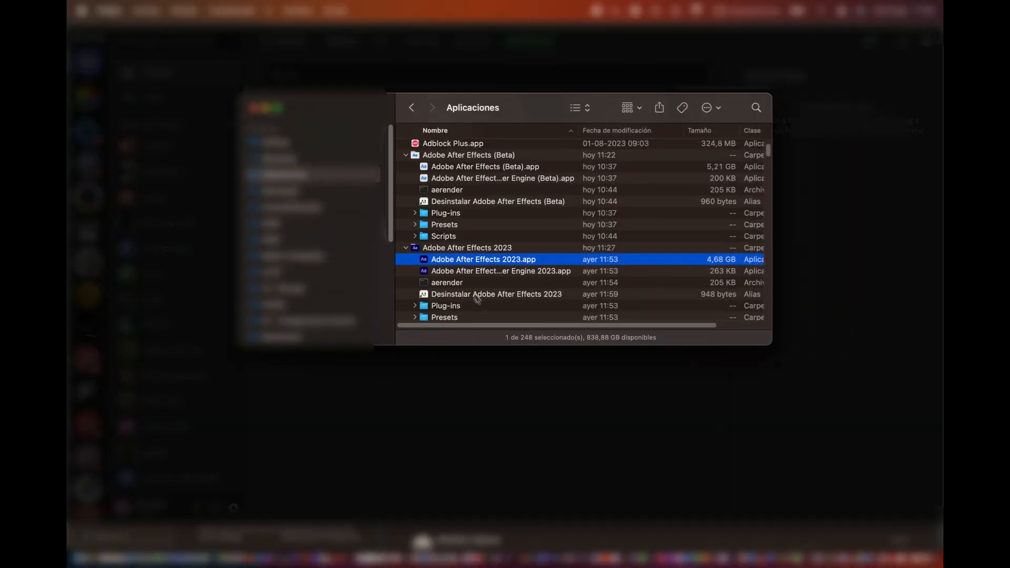
mouse_move(428, 263)
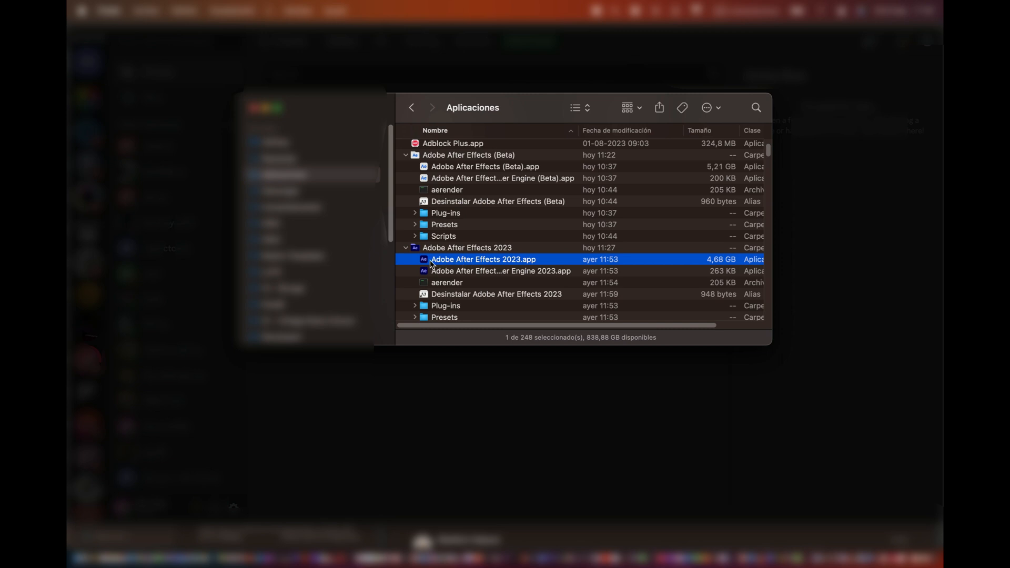
double_click(483, 259)
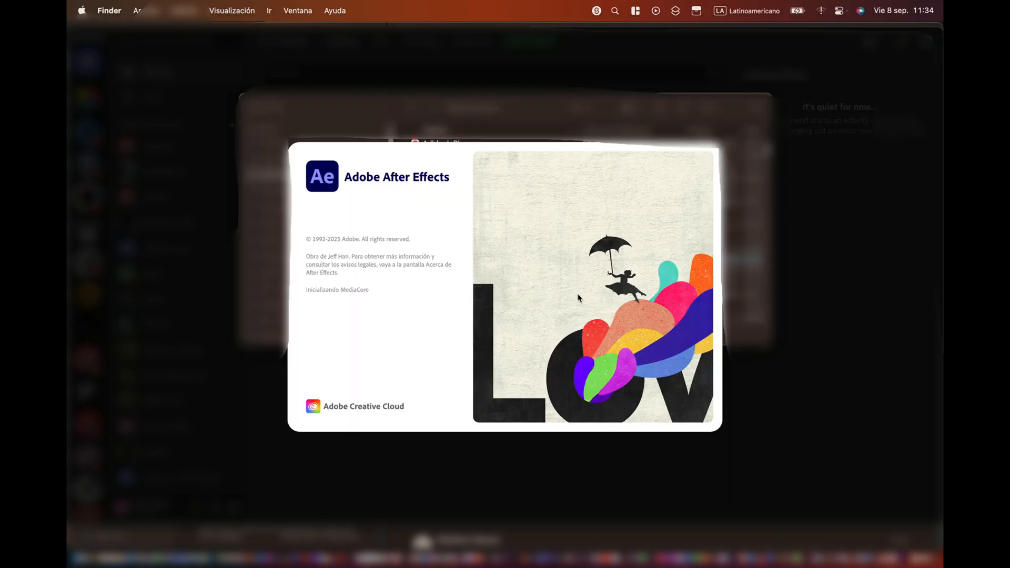
mouse_move(577, 294)
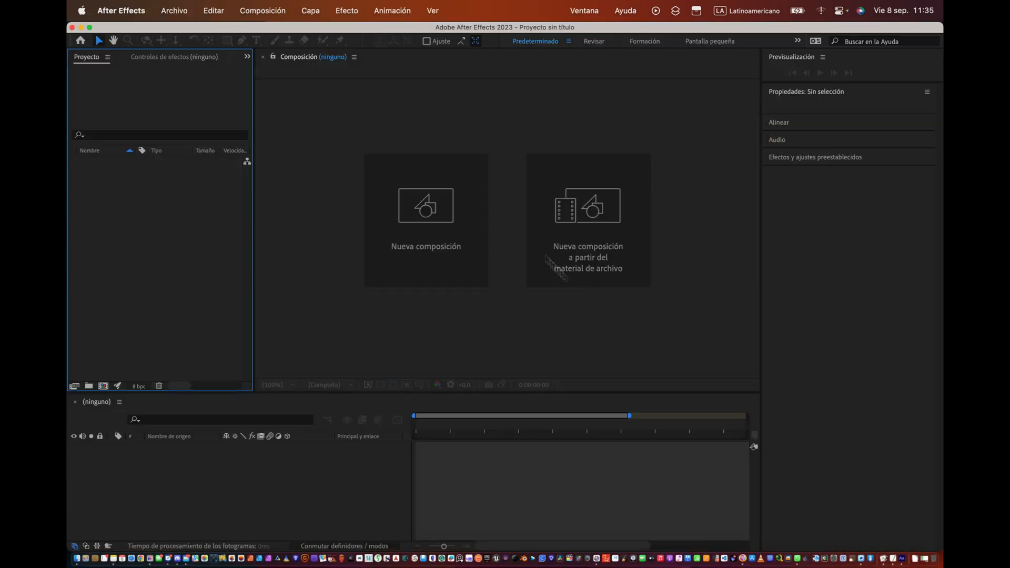
click(174, 11)
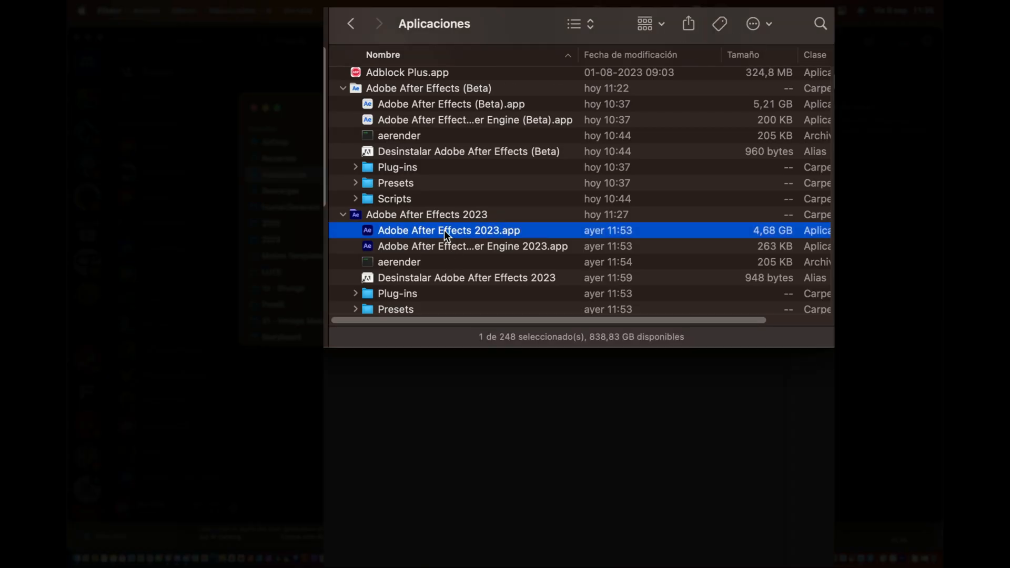
- Show the After Effects 2023 app's package contents and expand Contents > Dictionaries
right_click(449, 231)
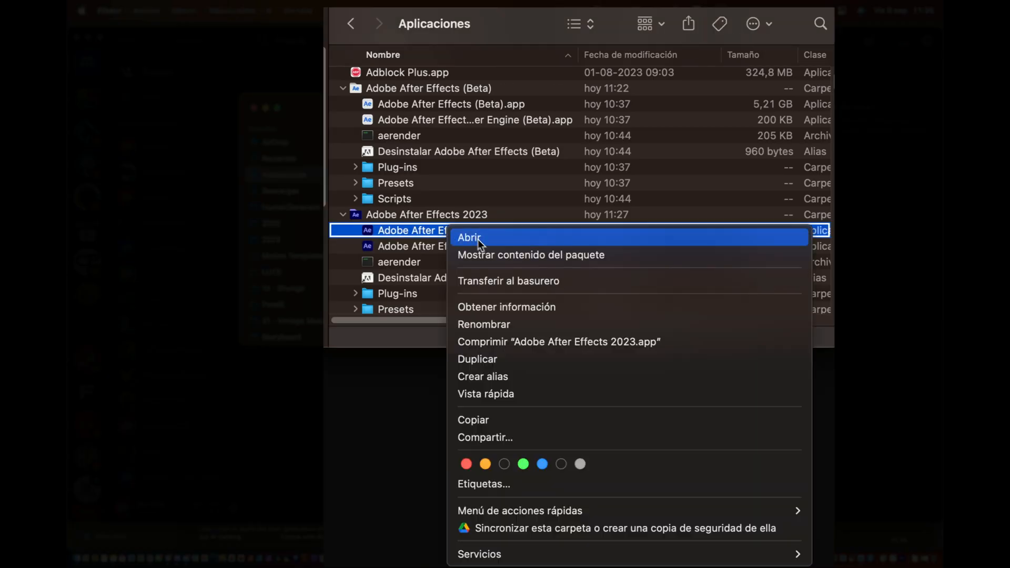
click(530, 254)
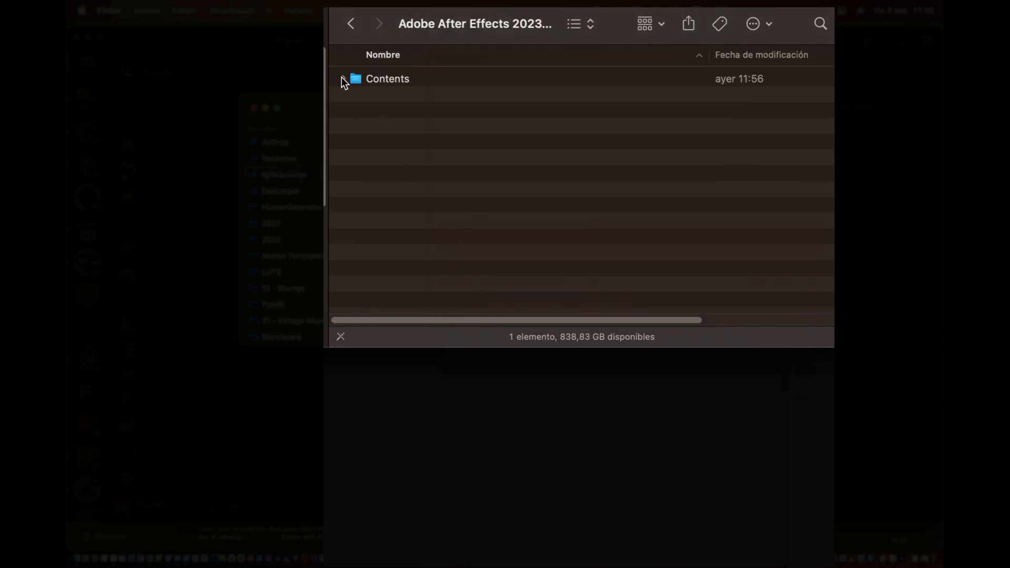
click(344, 79)
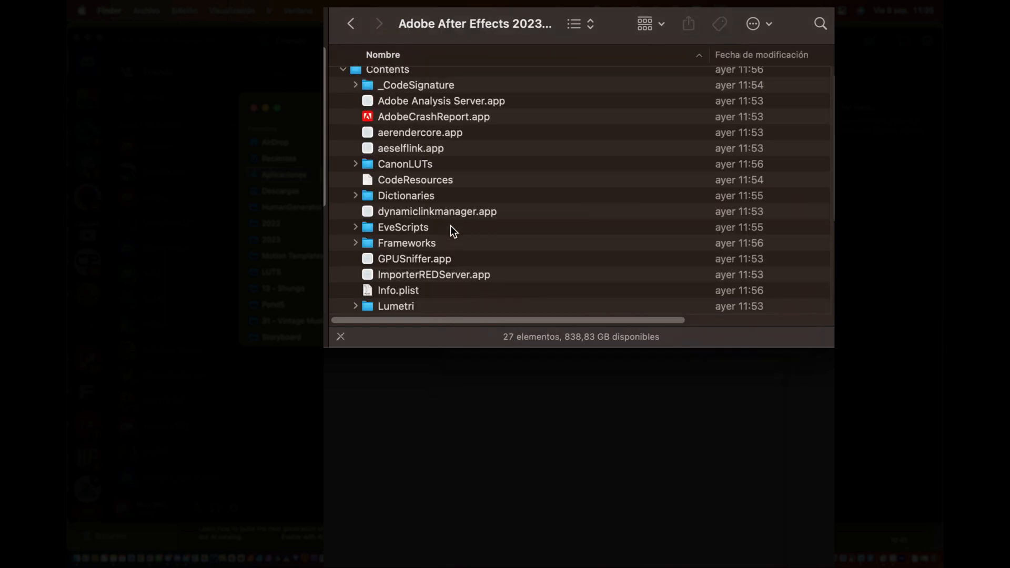
scroll(down, 3)
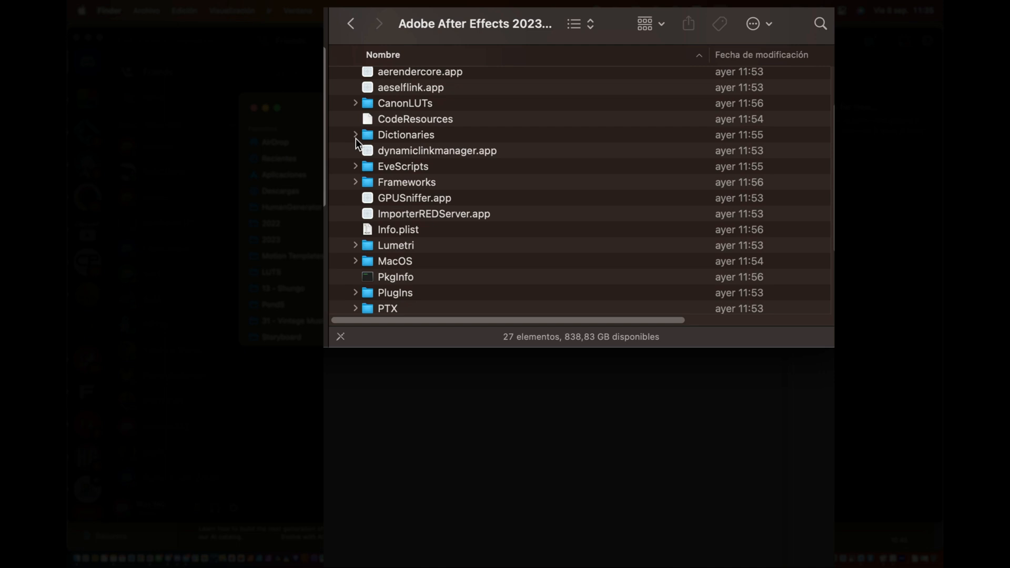
click(354, 135)
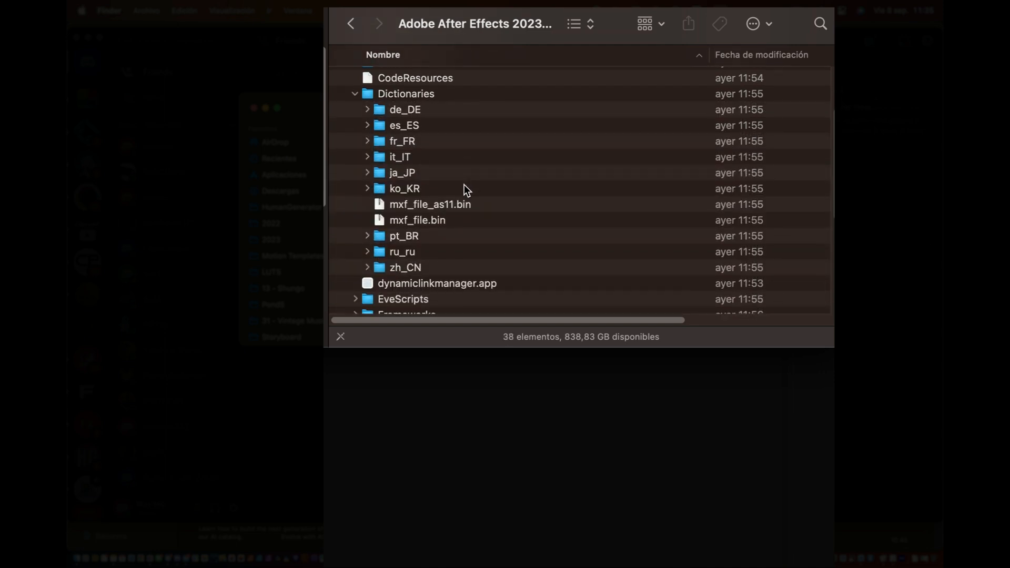
scroll(down, 3)
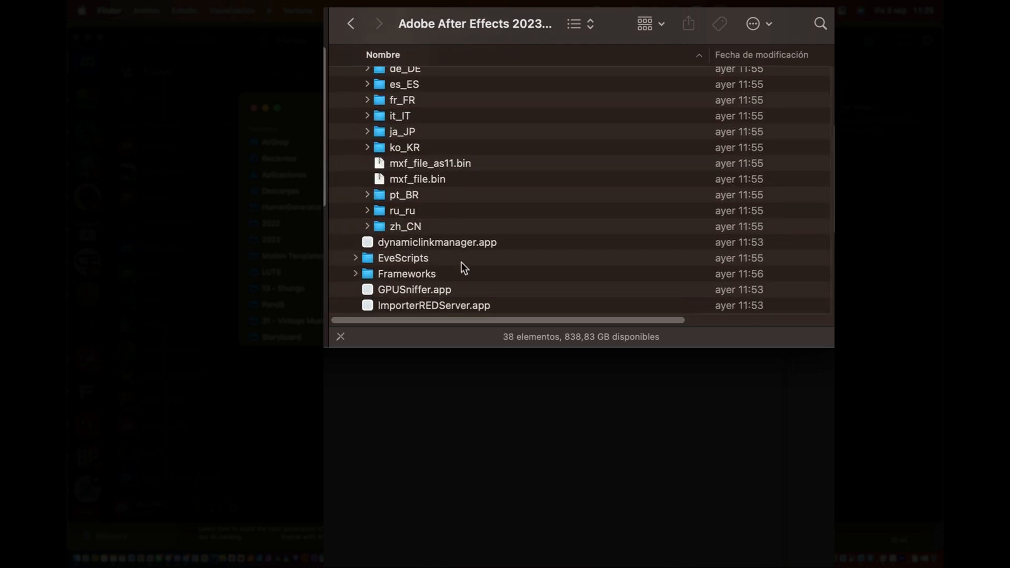
scroll(up, 3)
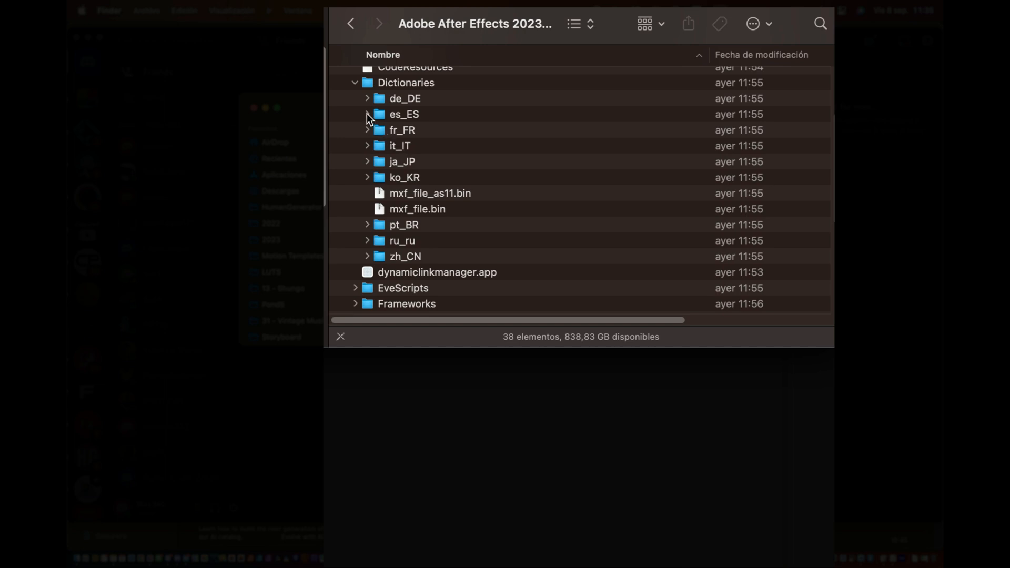
- Expand es_ES and de_DE, revealing after_effects_es_ES.dat and the German .dat file
click(367, 114)
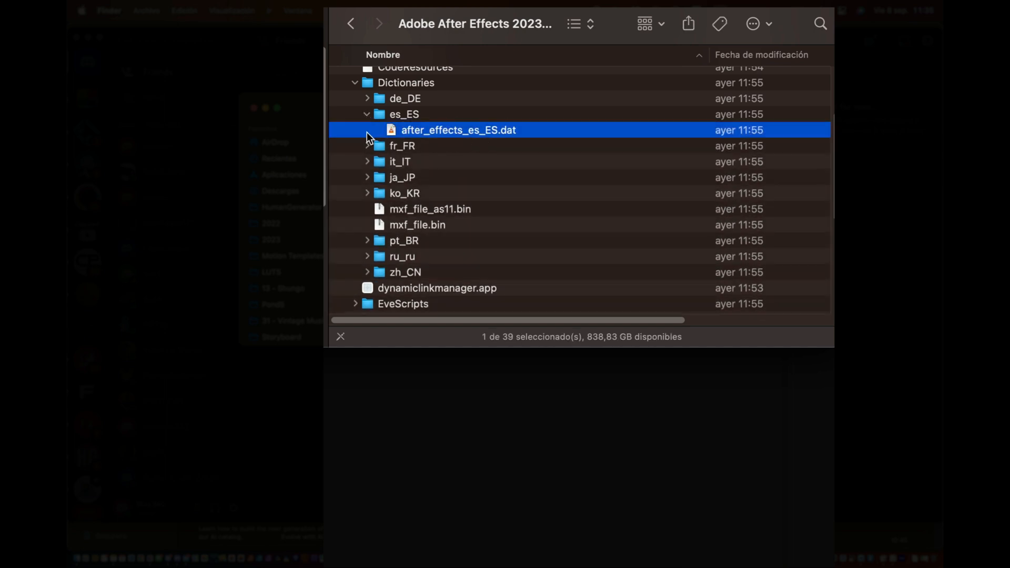
mouse_move(448, 302)
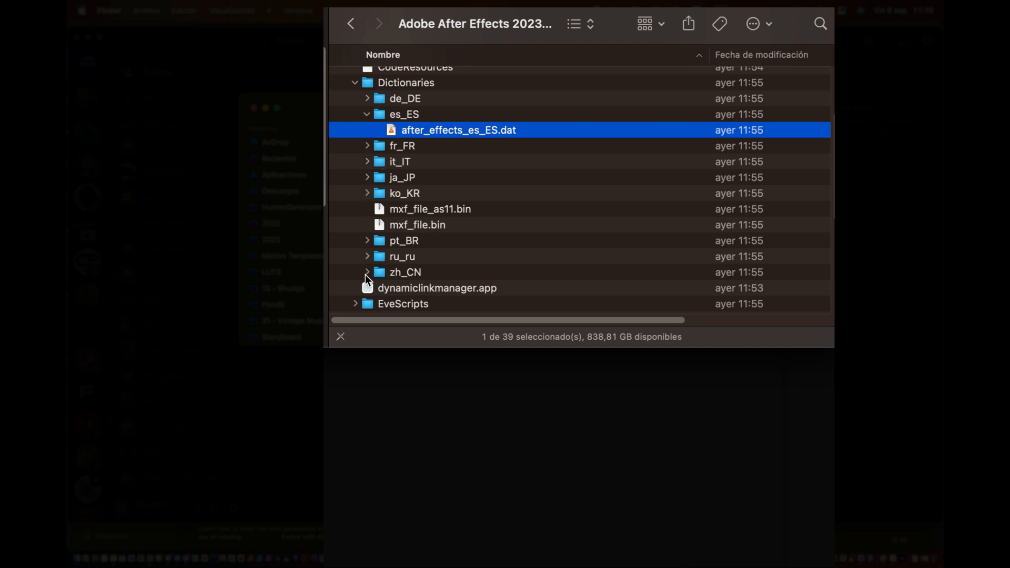
scroll(down, 3)
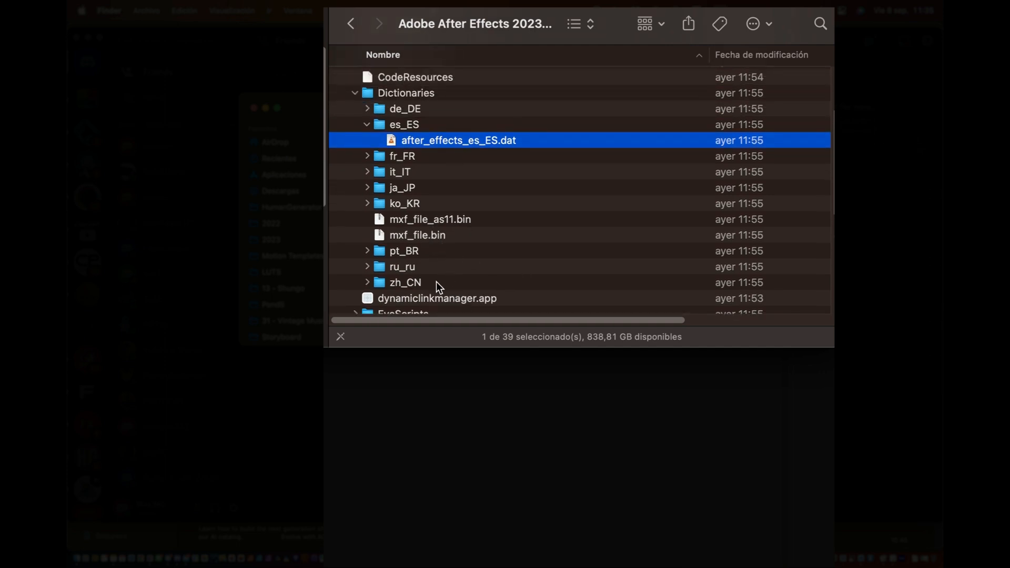
scroll(up, 3)
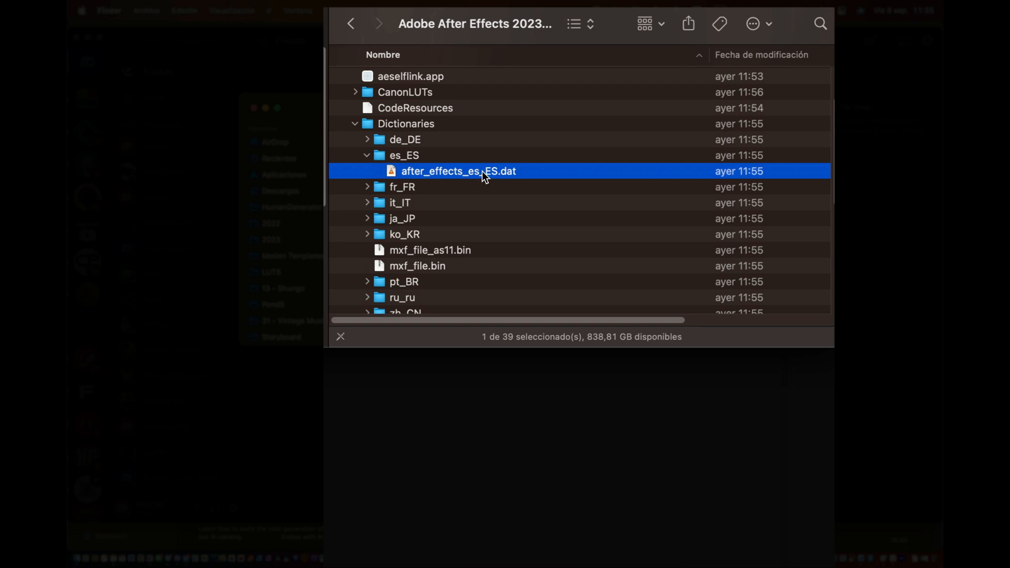
click(367, 139)
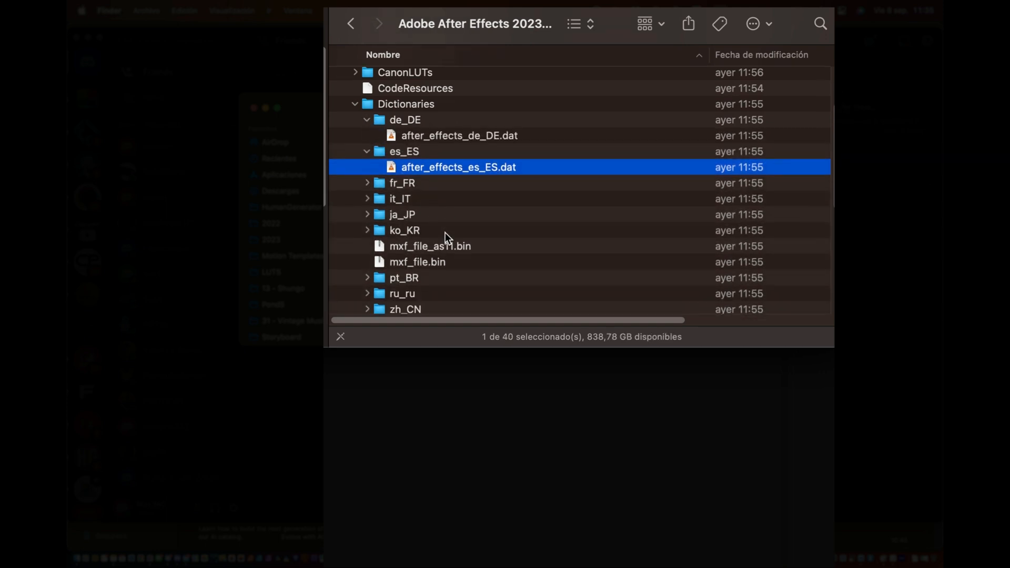
scroll(down, 3)
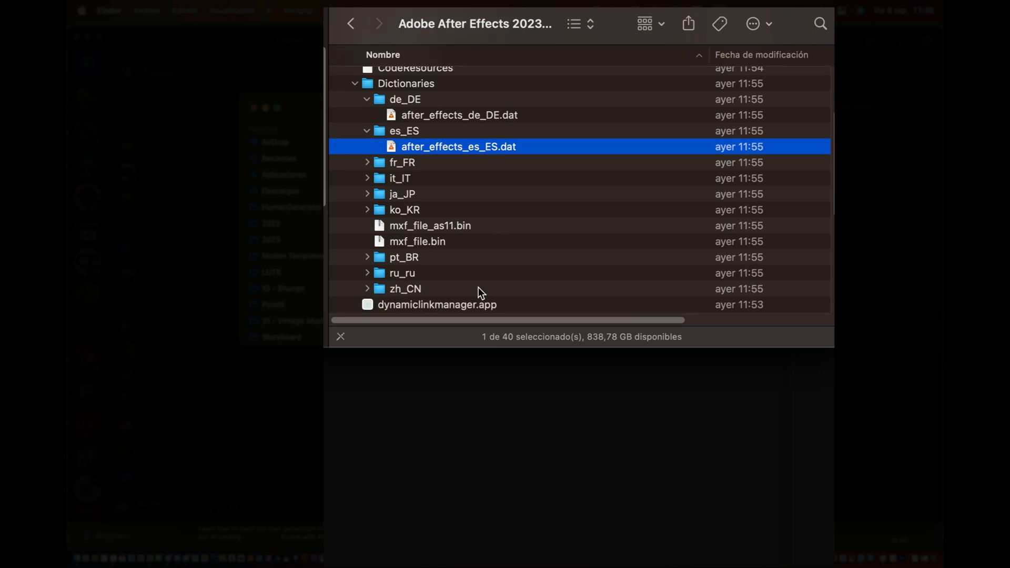
click(417, 241)
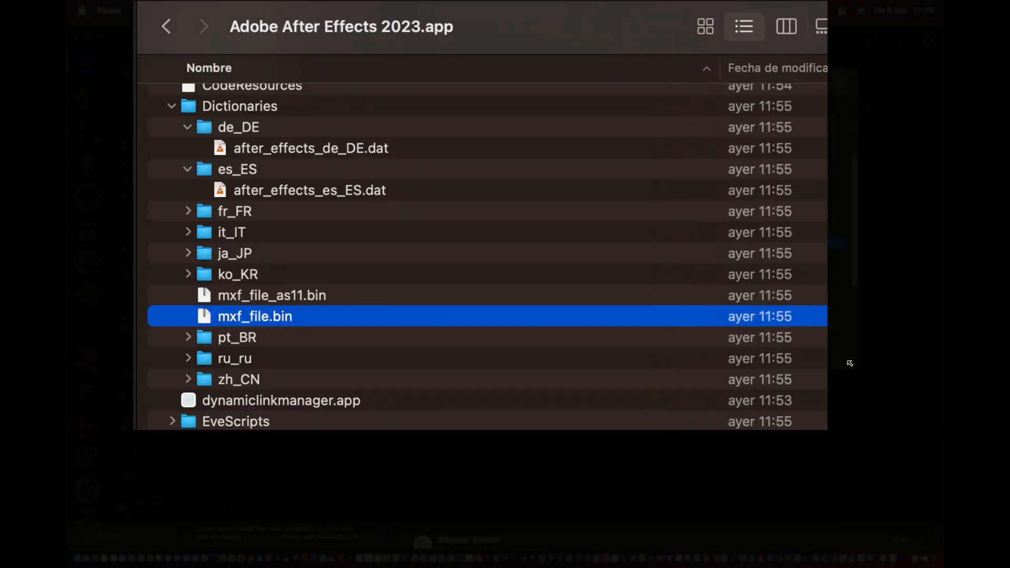
click(309, 191)
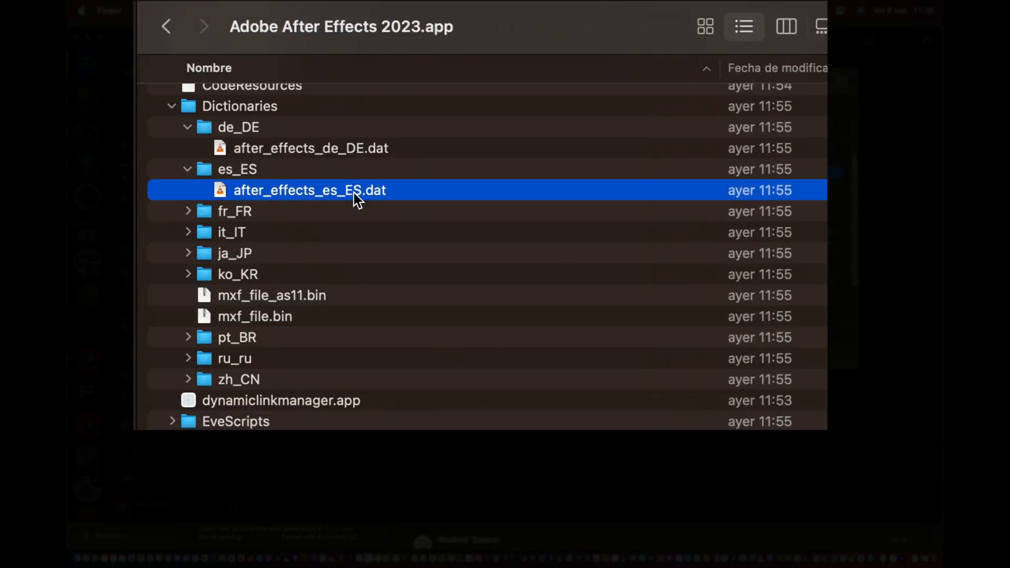
mouse_move(282, 327)
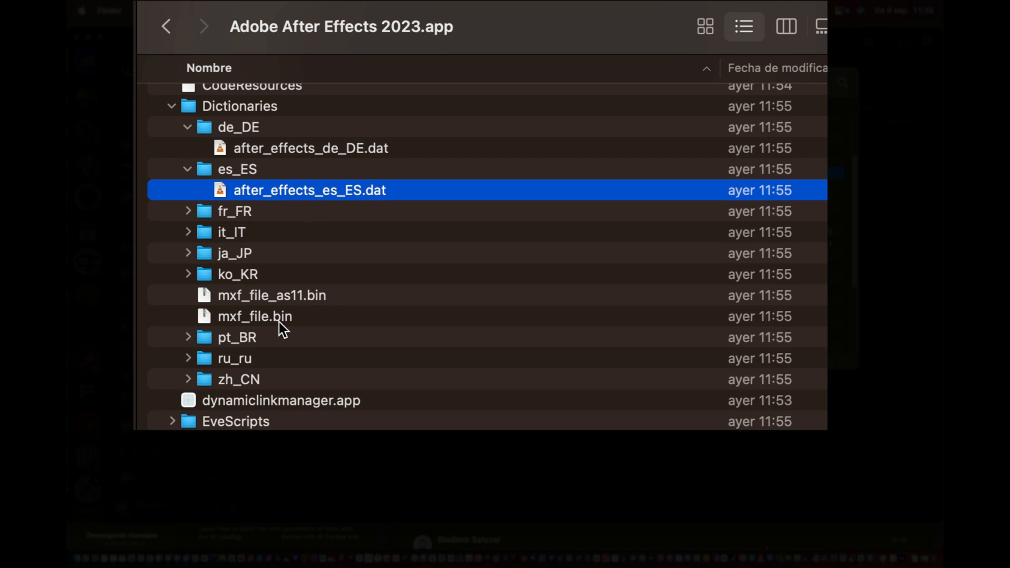
scroll(down, 3)
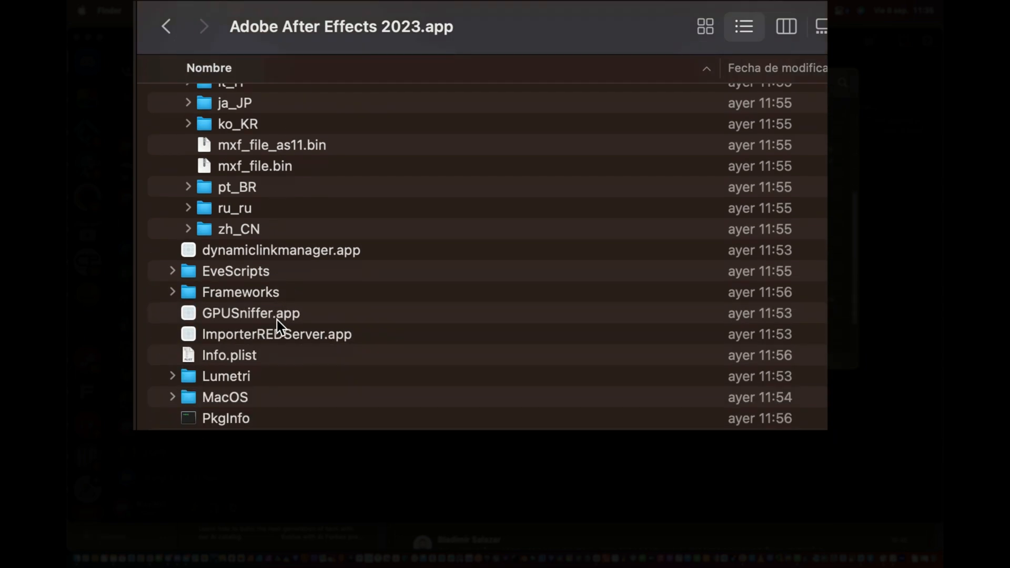
scroll(down, 3)
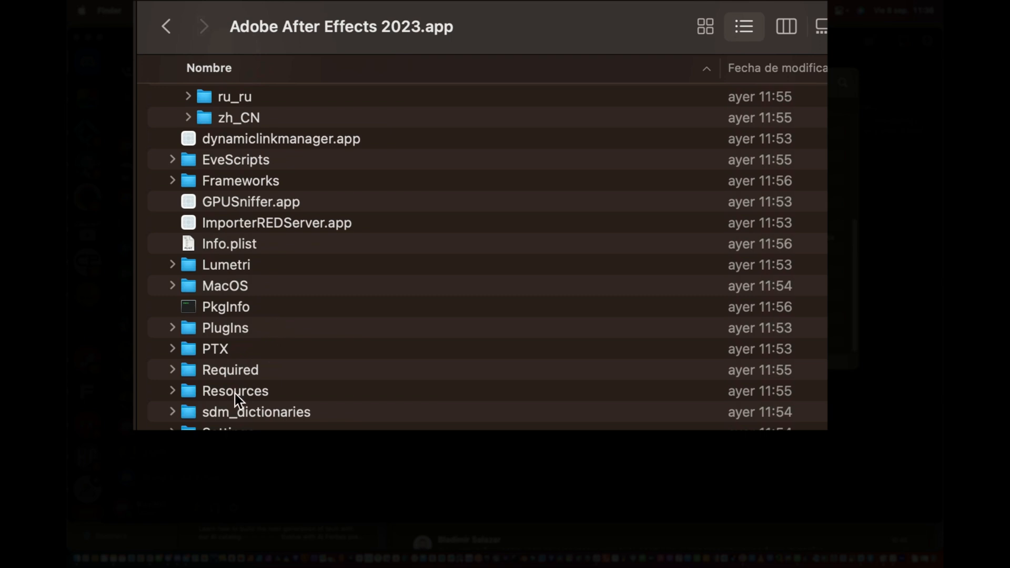
mouse_move(174, 419)
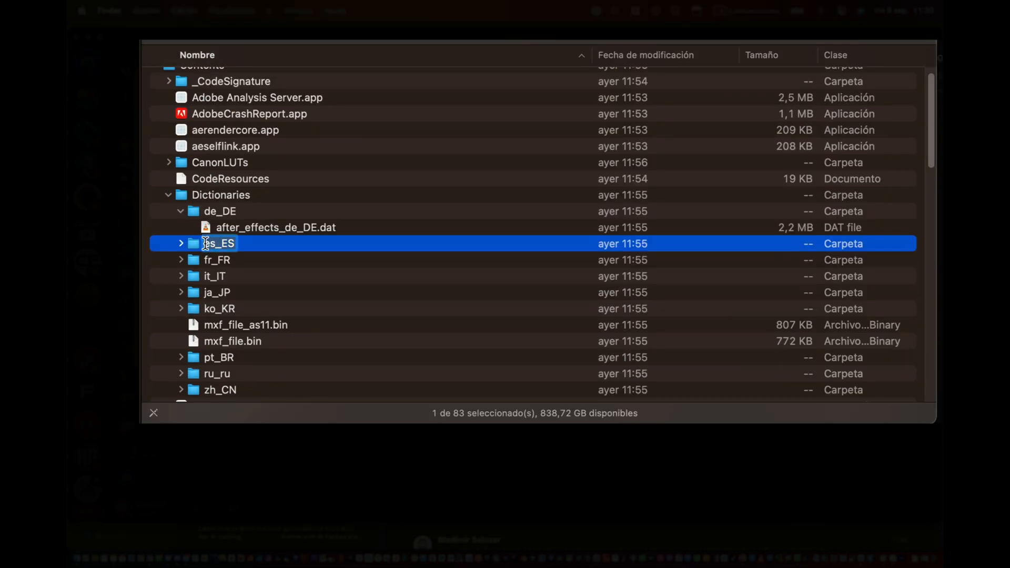
- Rename the es_ES dictionary folder to backup_es_ES
text(backupo)
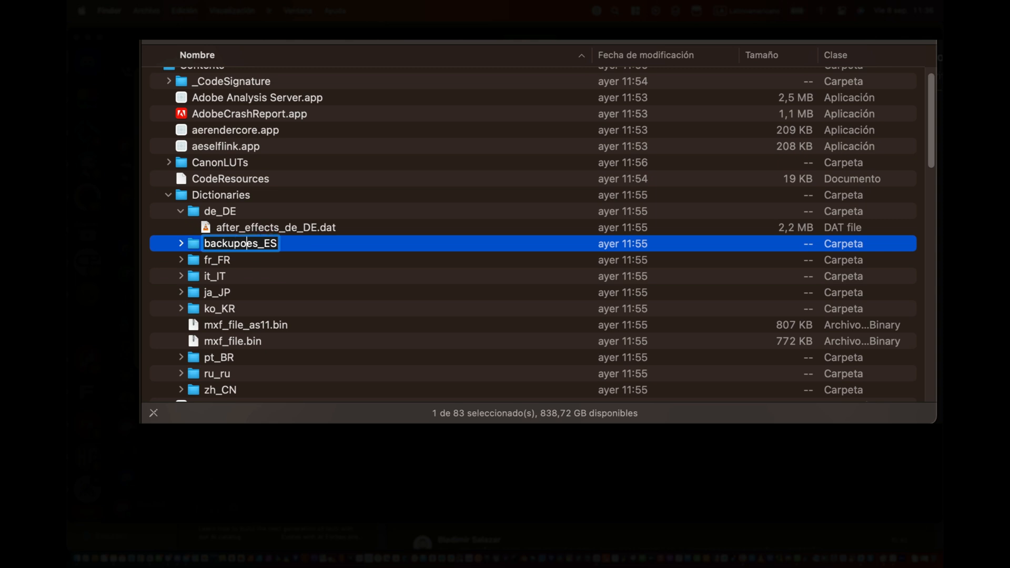
text(backup_es_ES)
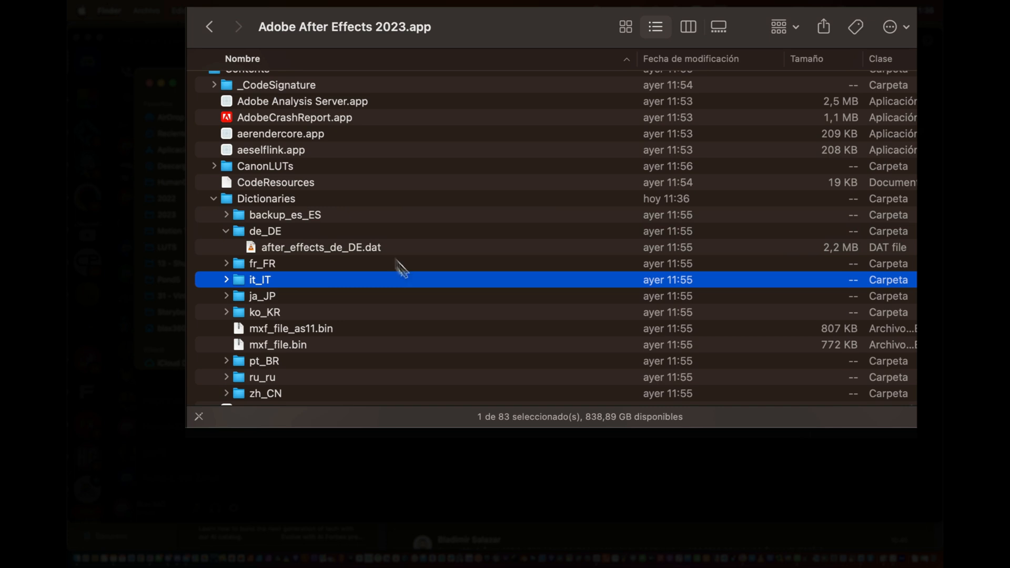
mouse_move(386, 161)
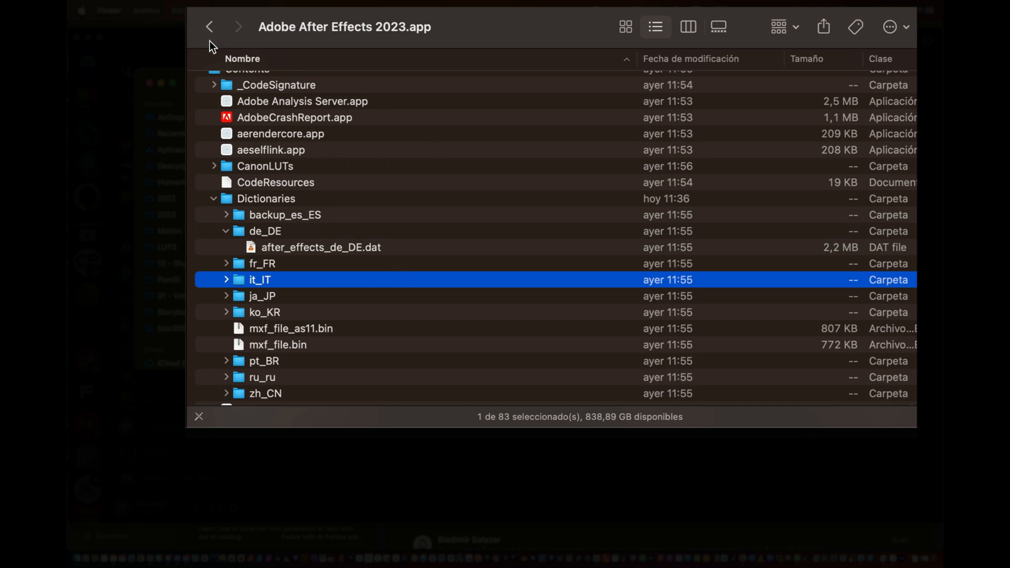
- Return to Aplicaciones and relaunch Adobe After Effects 2023
click(209, 26)
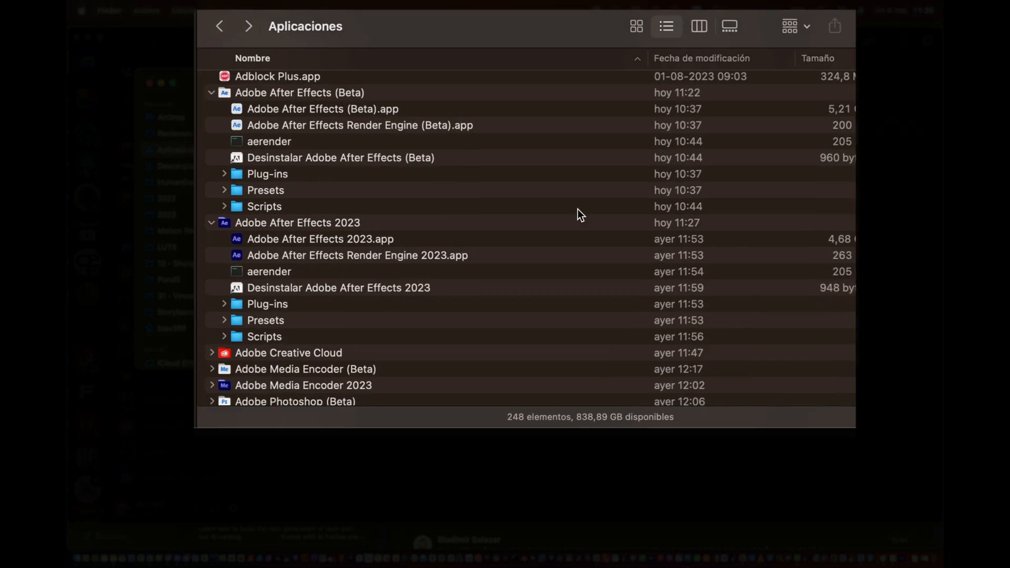
double_click(322, 108)
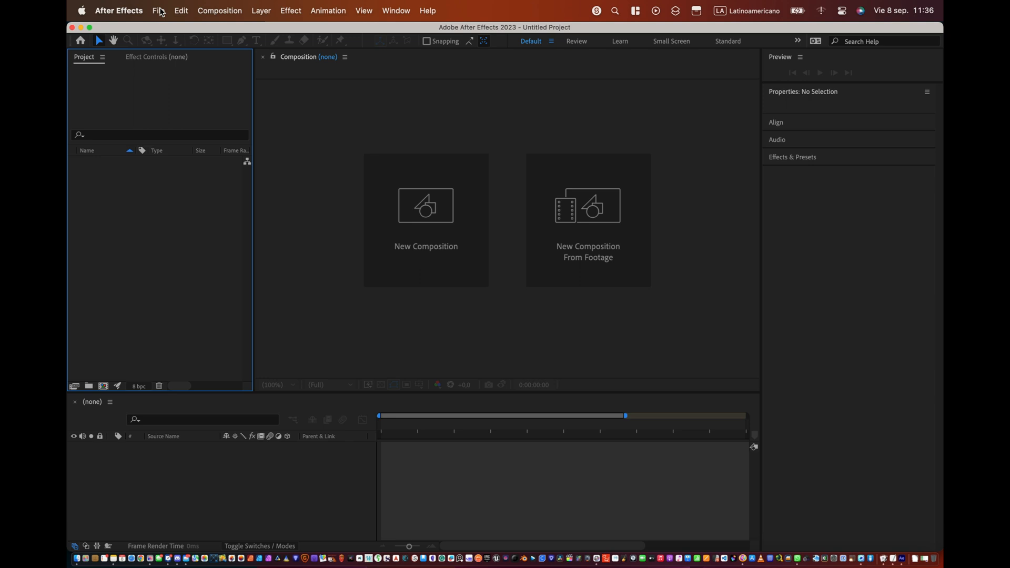
- Drop down the File menu to confirm its commands are now in English
click(158, 11)
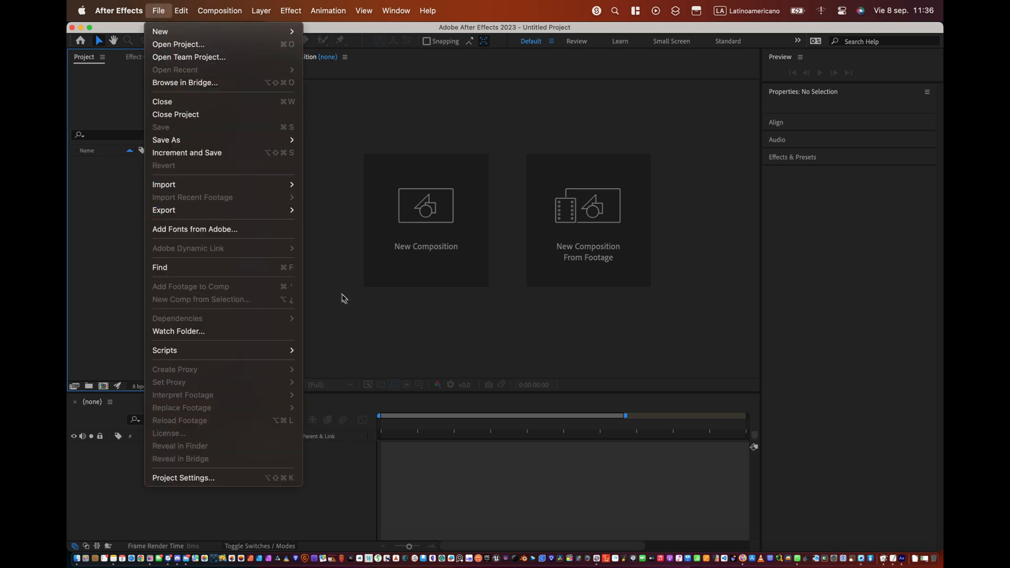